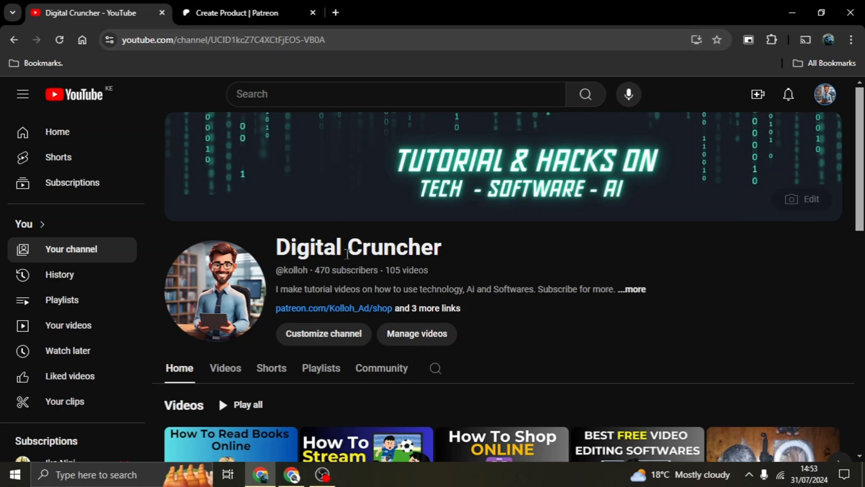
mouse_move(455, 262)
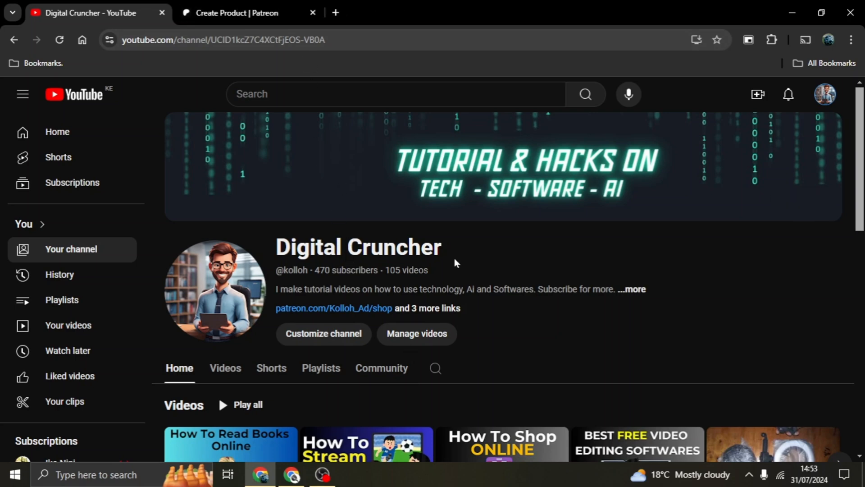
mouse_move(409, 251)
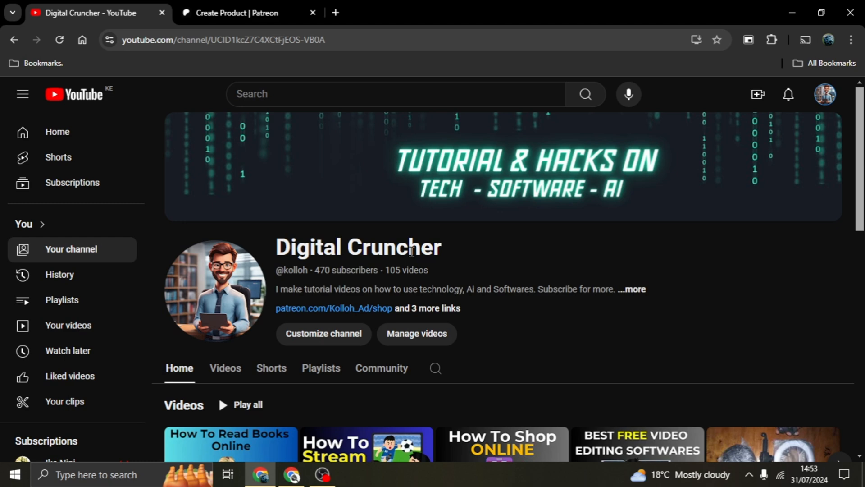
mouse_move(429, 324)
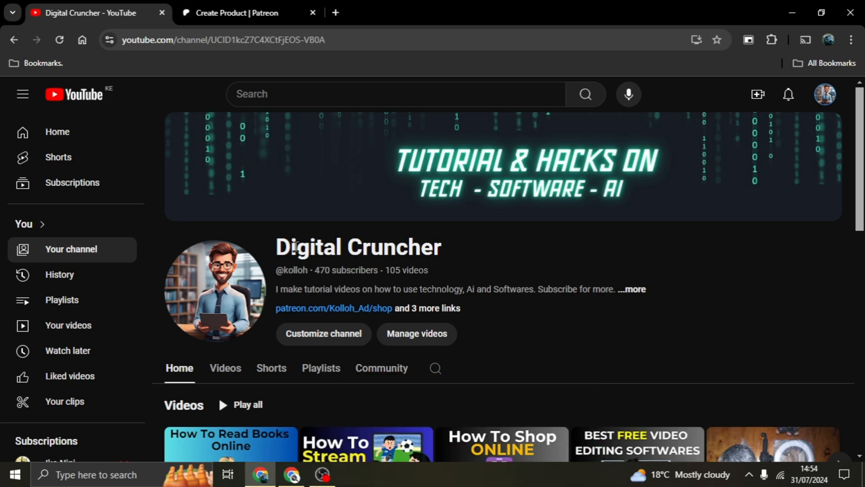
mouse_move(335, 11)
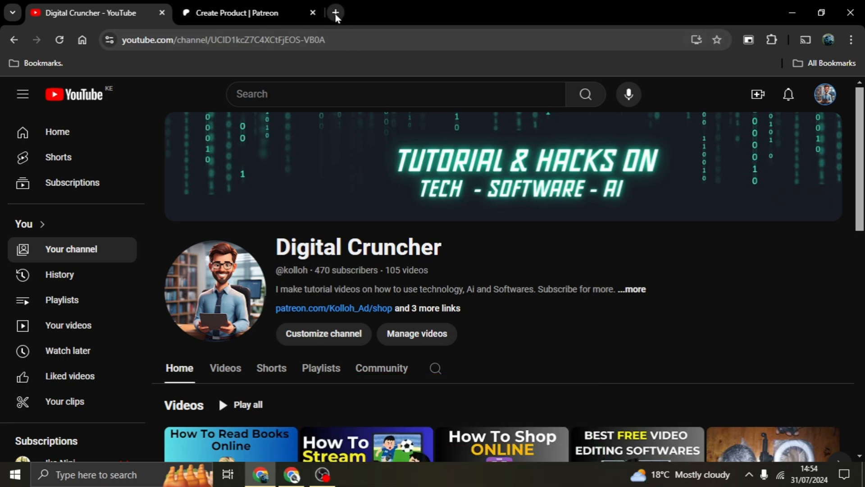
Add a blank Chrome tab beside YouTube and minimize Chrome to reveal the desktop.
left_click(335, 12)
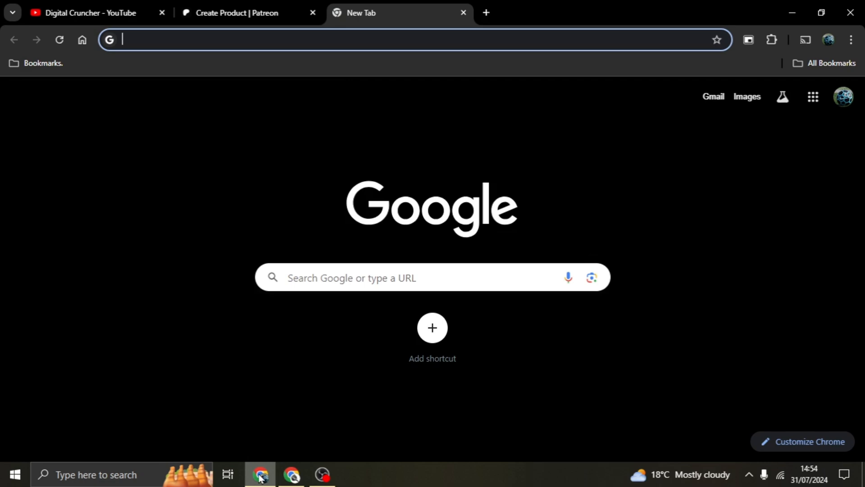
left_click(792, 12)
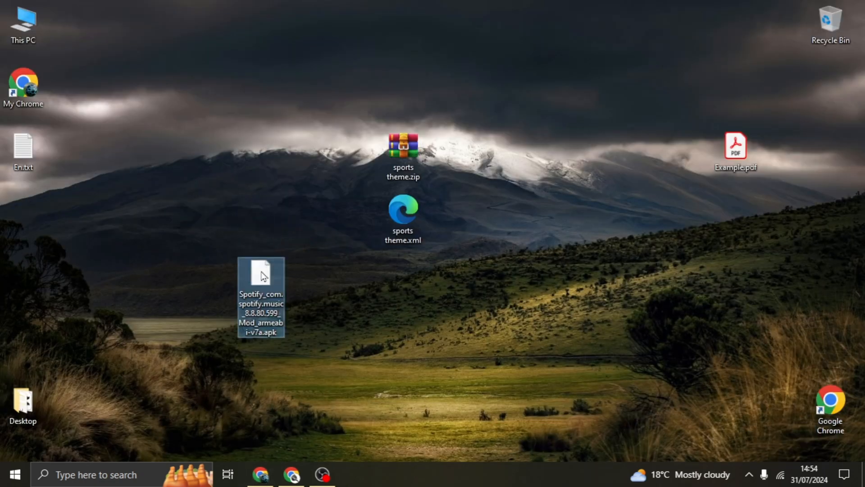
mouse_move(260, 294)
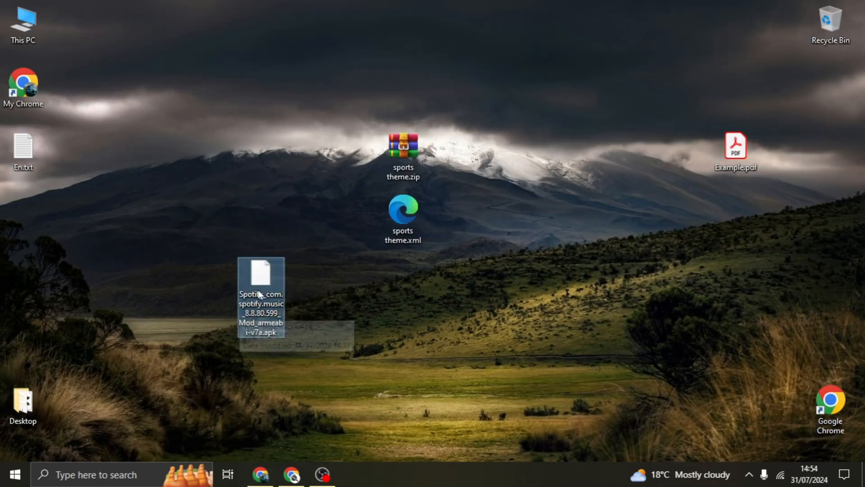
mouse_move(262, 289)
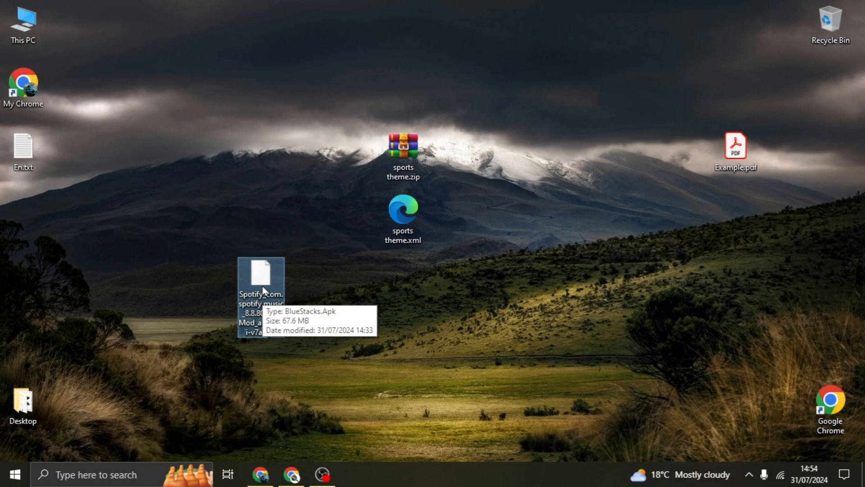
mouse_move(314, 333)
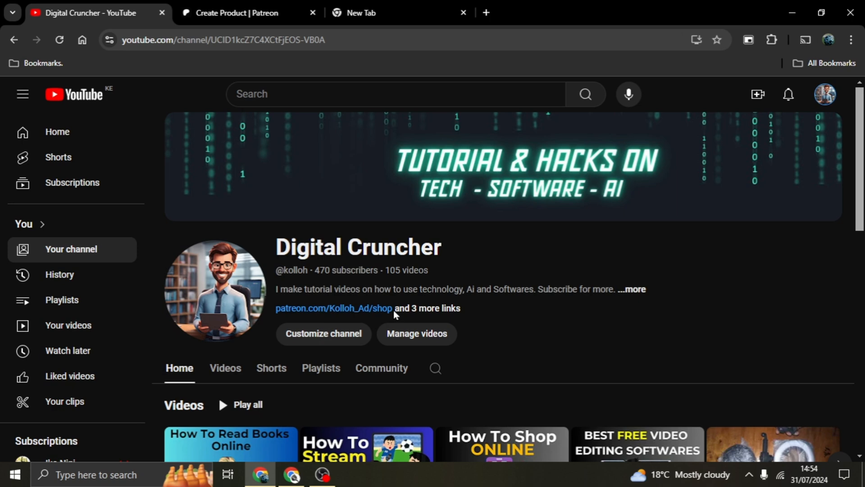
Visit the WinRAR website from the new tab by searching 'win'.
left_click(387, 13)
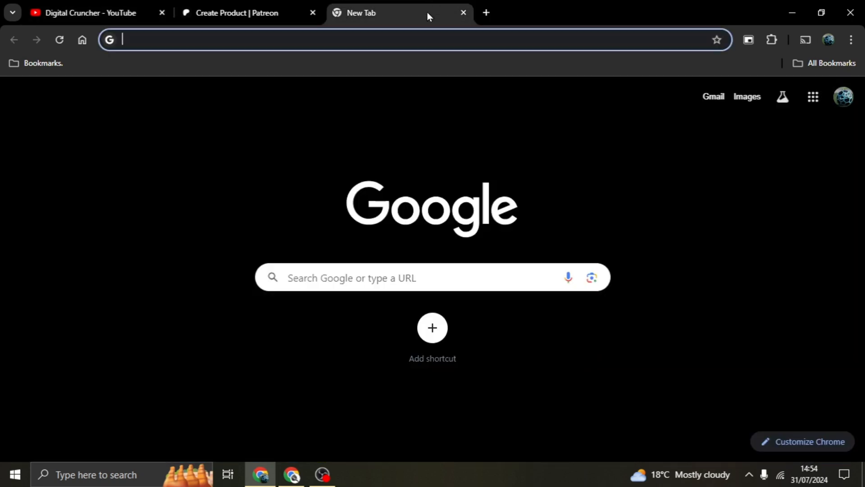
type("win")
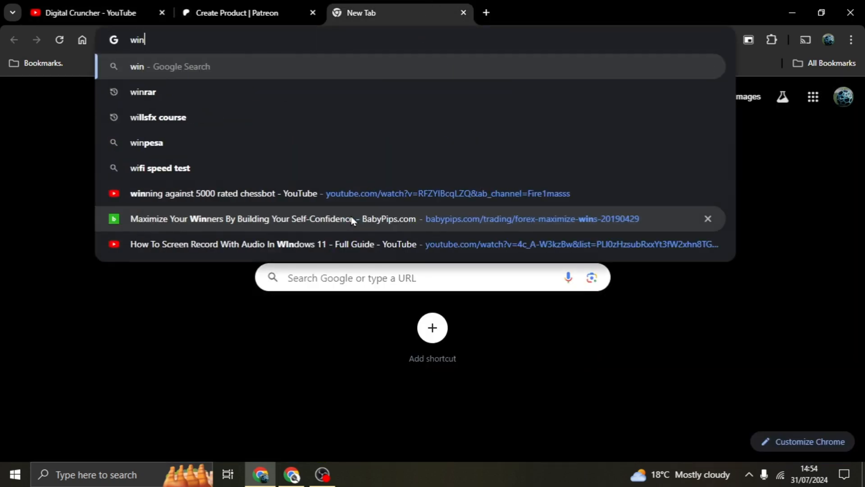
left_click(143, 92)
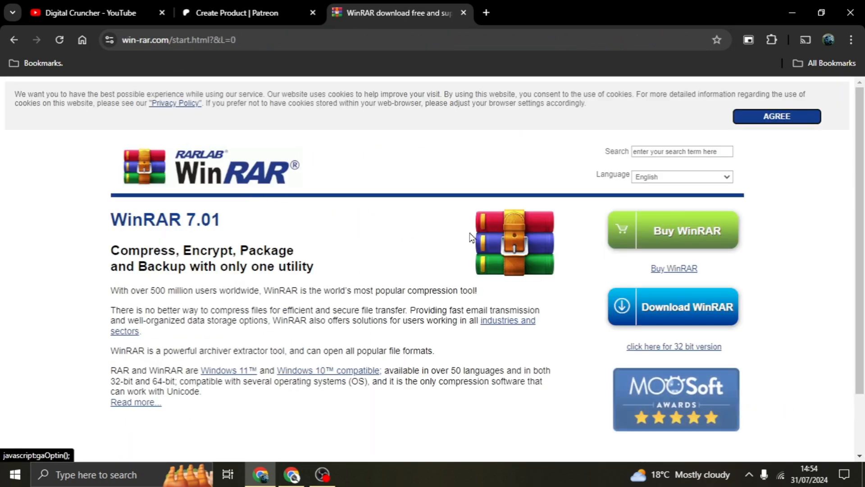
mouse_move(712, 316)
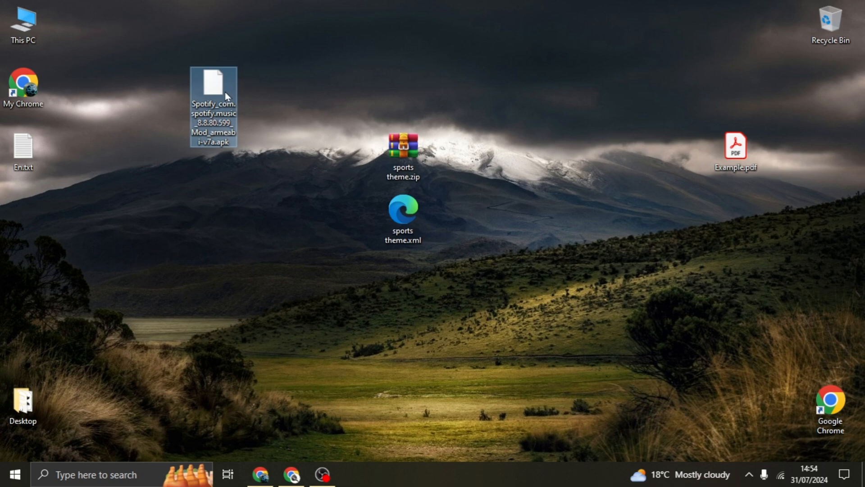
Bring up WinRAR's Add to archive settings for the Spotify APK on the desktop.
right_click(213, 104)
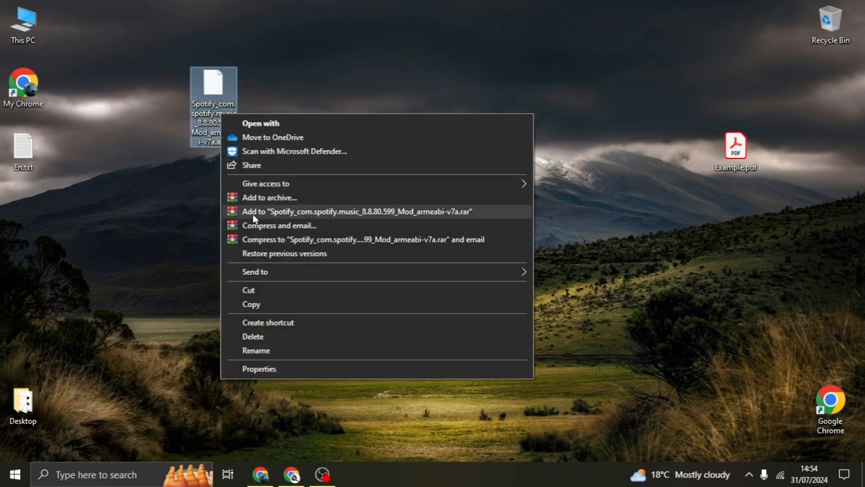
mouse_move(254, 228)
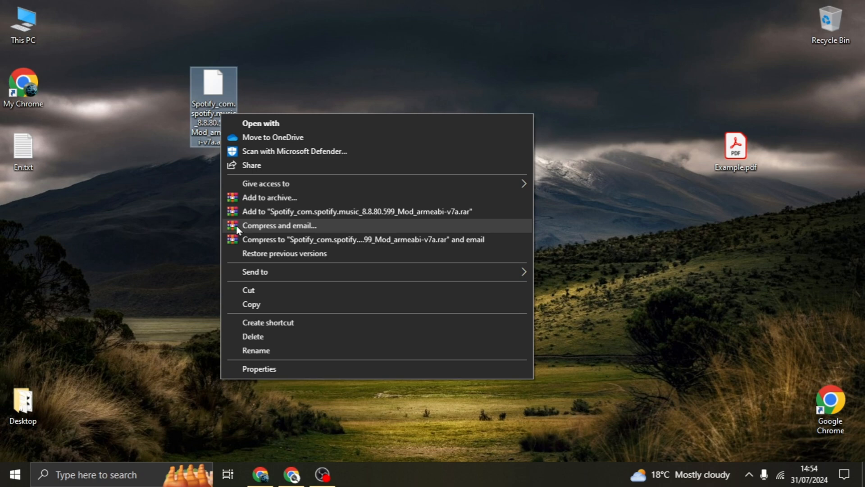
left_click(268, 197)
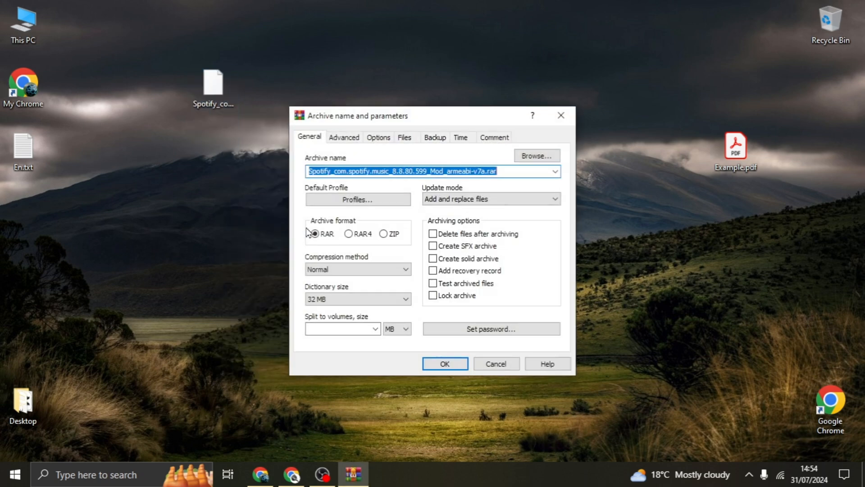
mouse_move(470, 166)
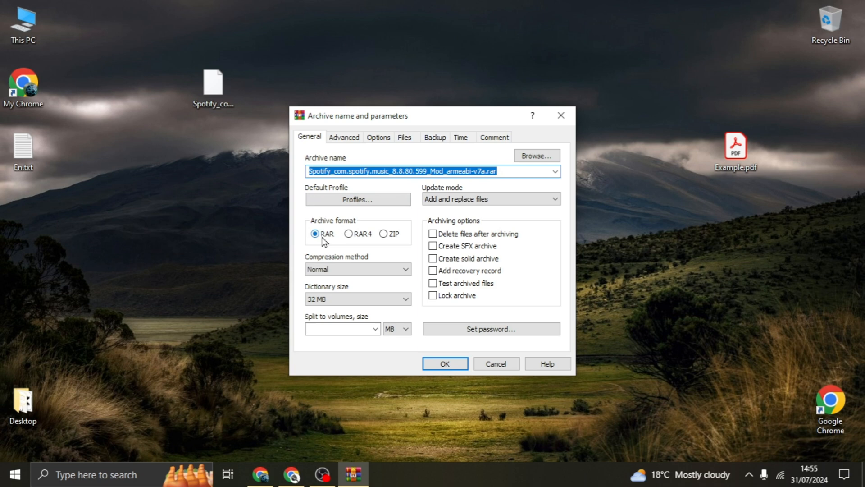
mouse_move(392, 242)
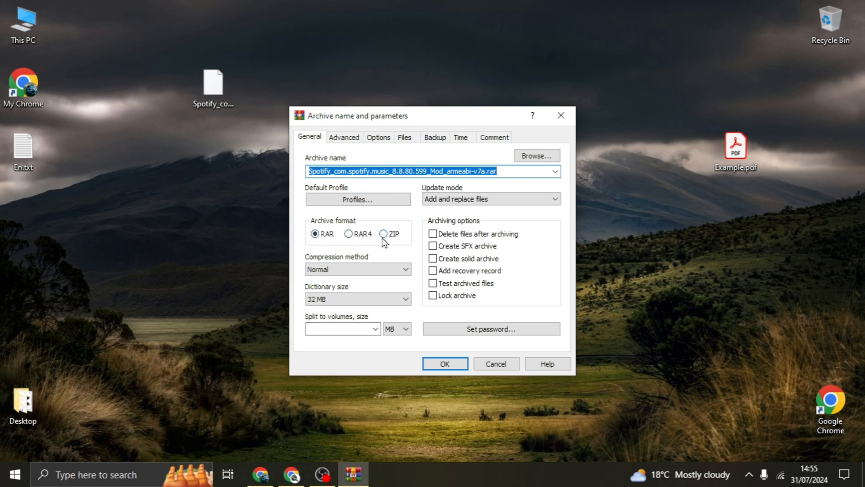
Make the archive format ZIP and start compressing the Spotify APK.
left_click(384, 233)
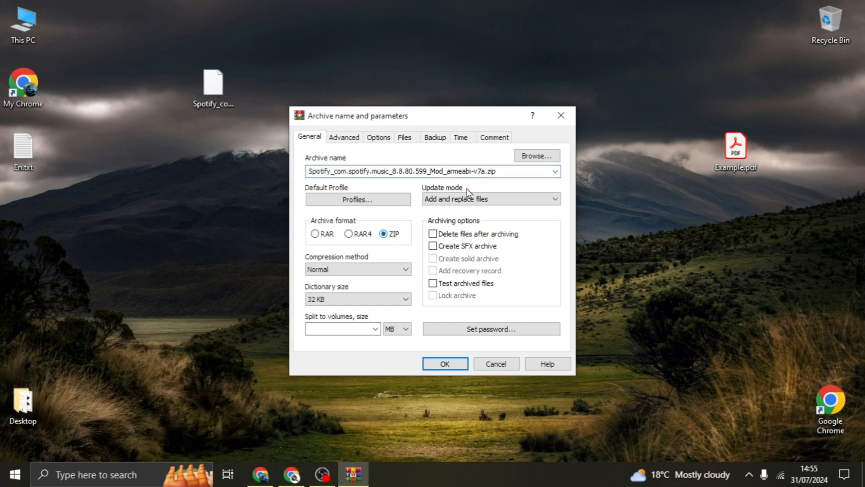
left_click(488, 172)
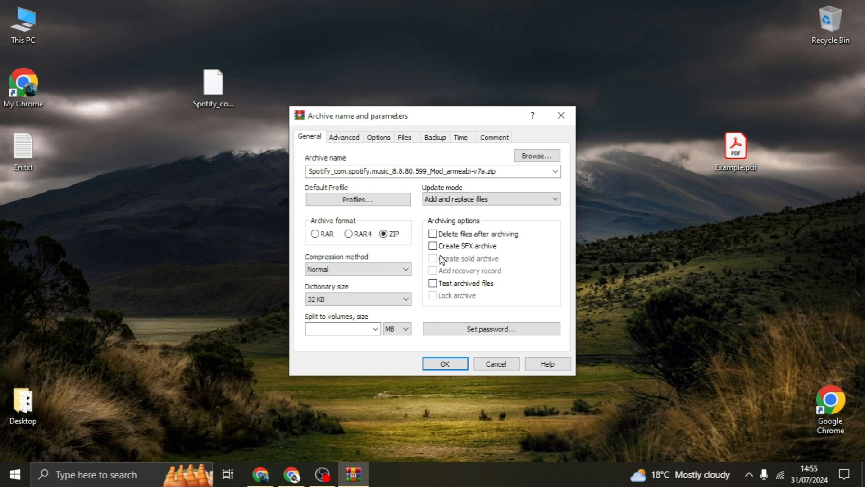
mouse_move(468, 245)
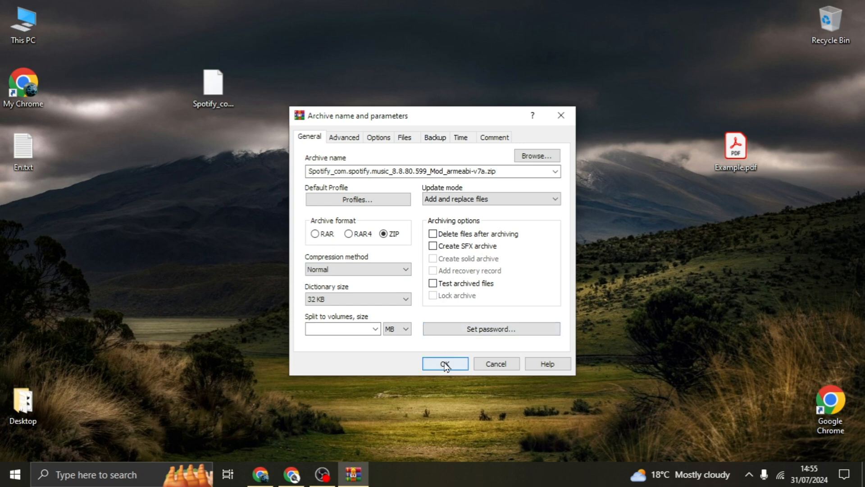
left_click(445, 363)
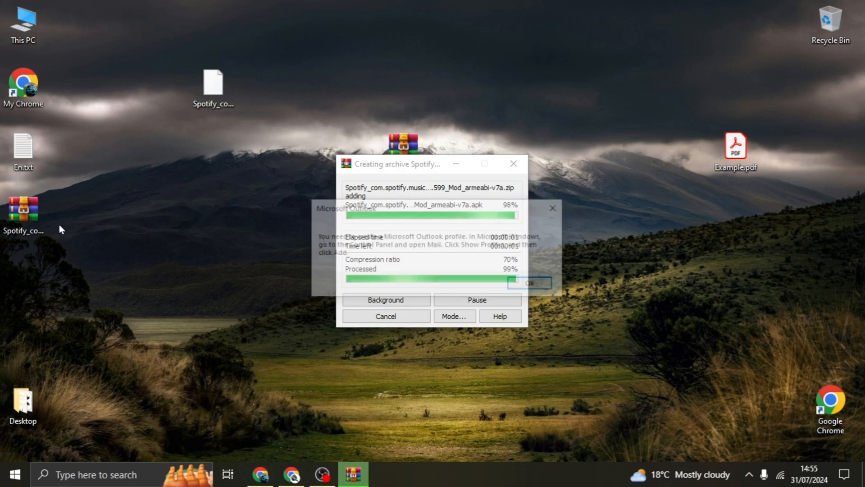
Dismiss the pop-up and move the new Spotify ZIP below the original APK.
left_click(529, 282)
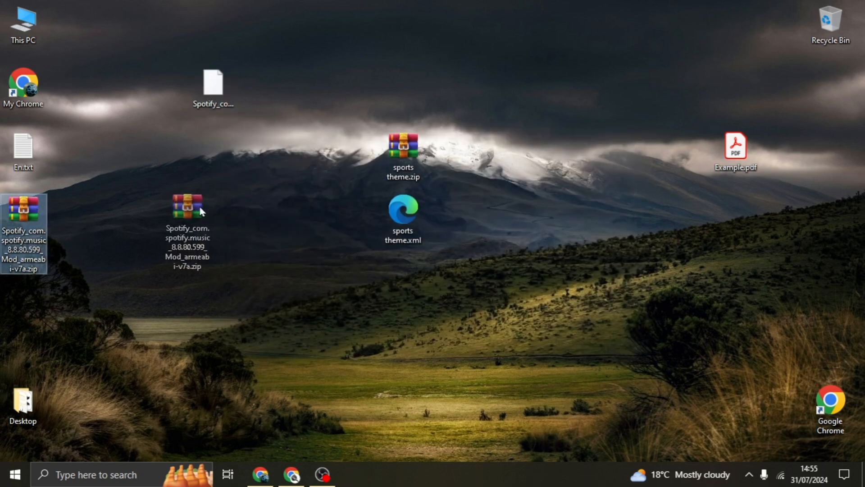
left_click_drag(24, 221, 214, 221)
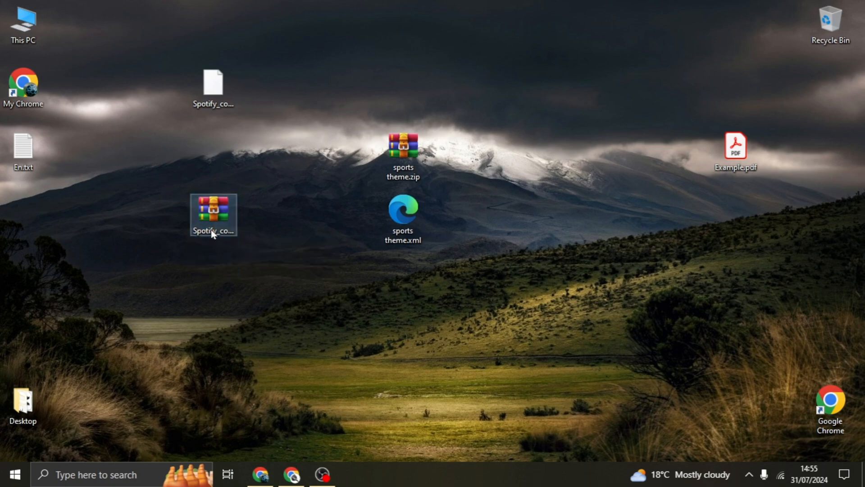
double_click(214, 215)
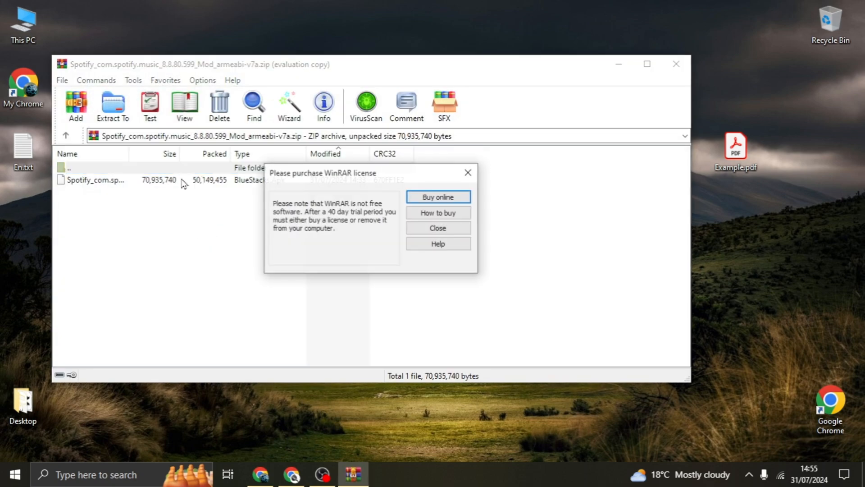
left_click(436, 227)
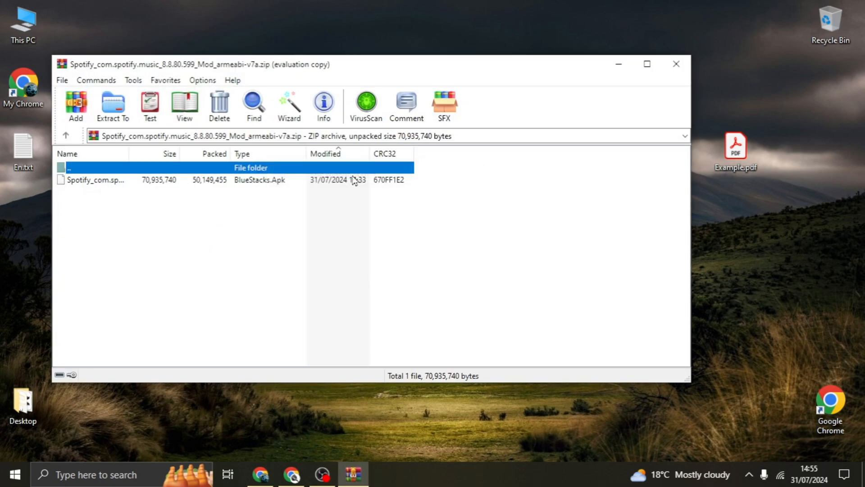
mouse_move(250, 190)
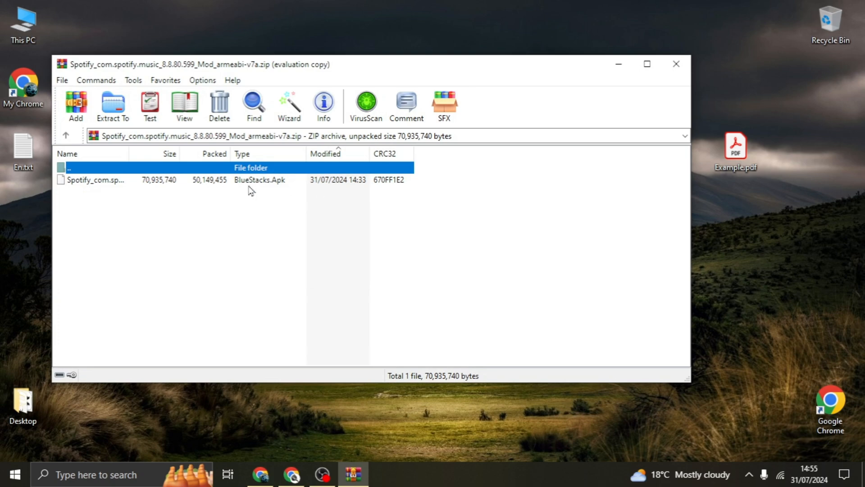
left_click(96, 179)
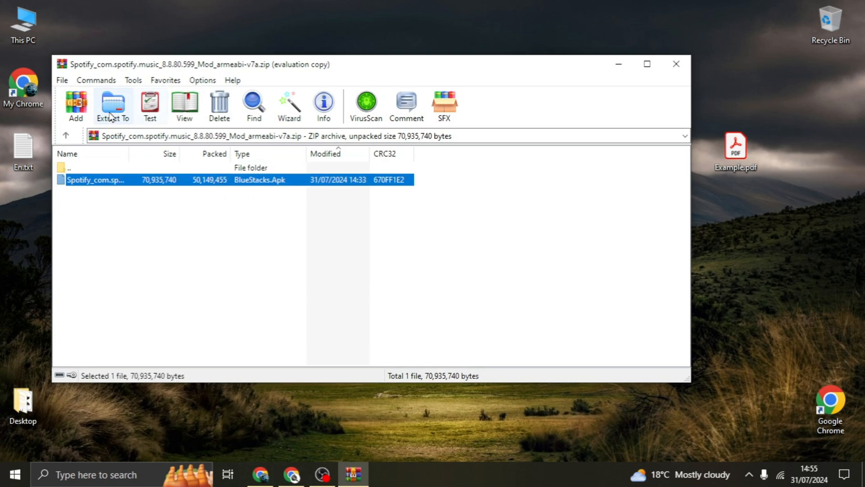
left_click(113, 105)
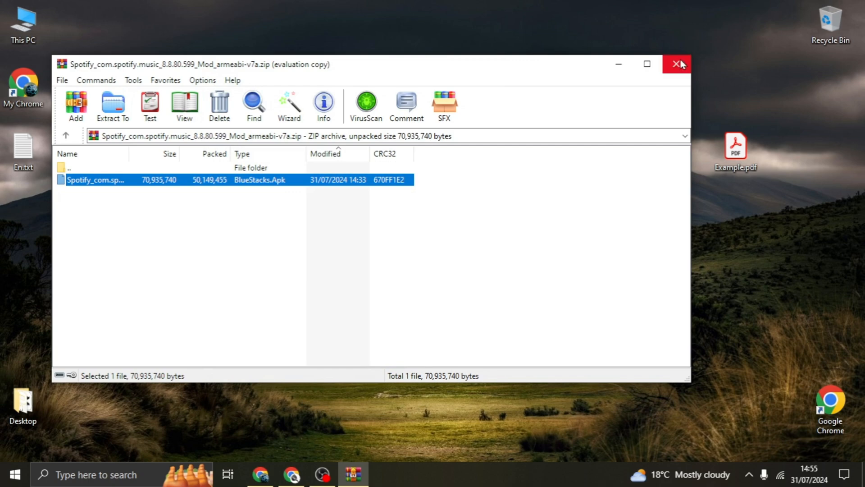
left_click(677, 64)
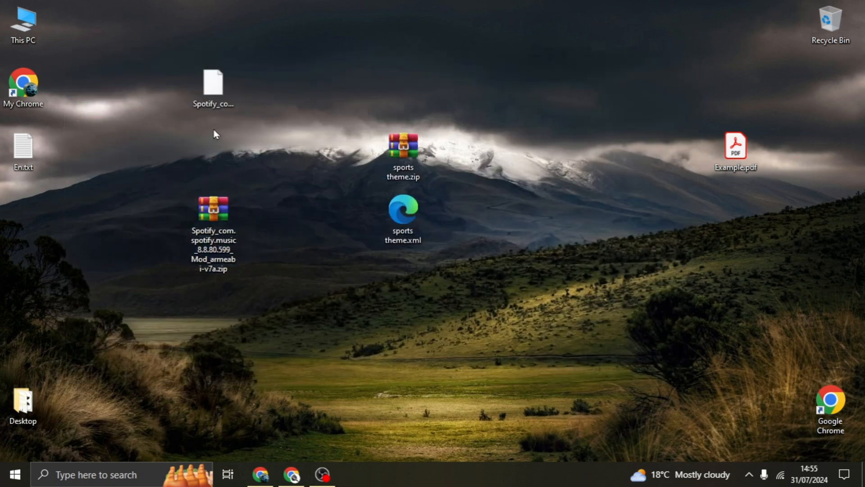
mouse_move(222, 123)
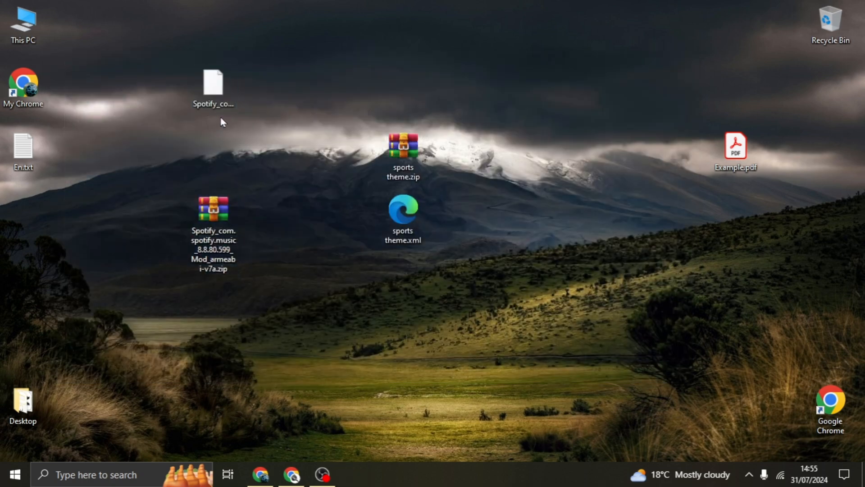
mouse_move(322, 100)
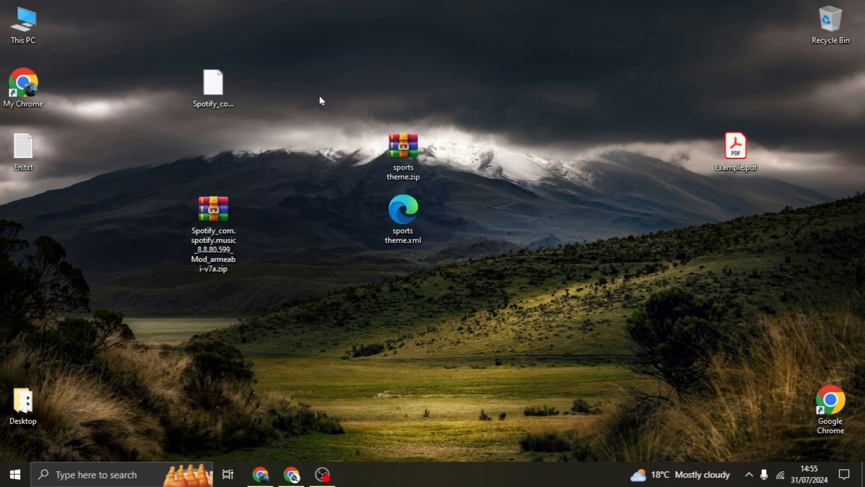
left_click(214, 216)
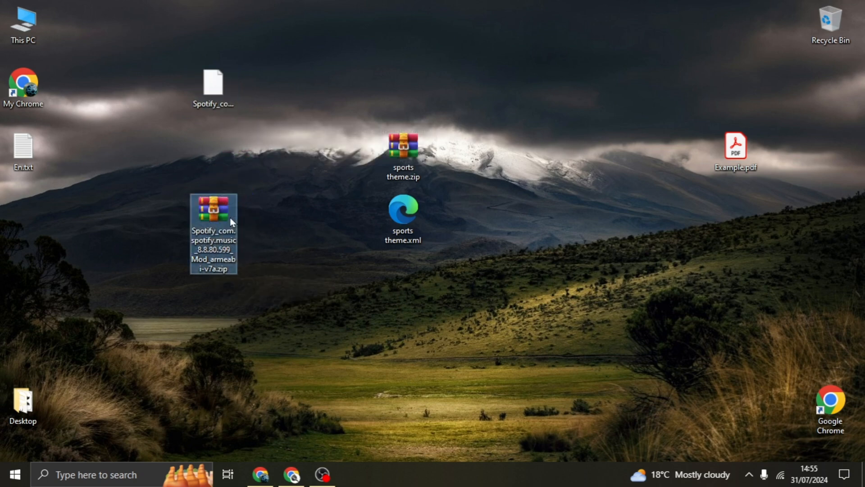
mouse_move(301, 255)
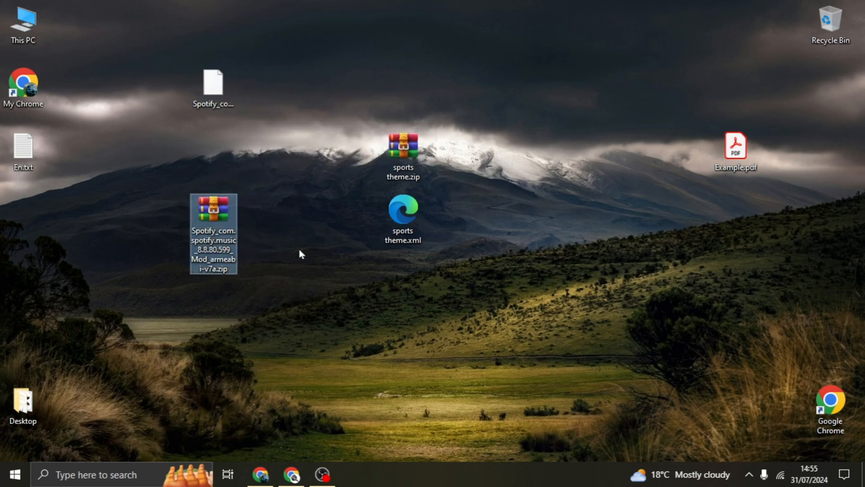